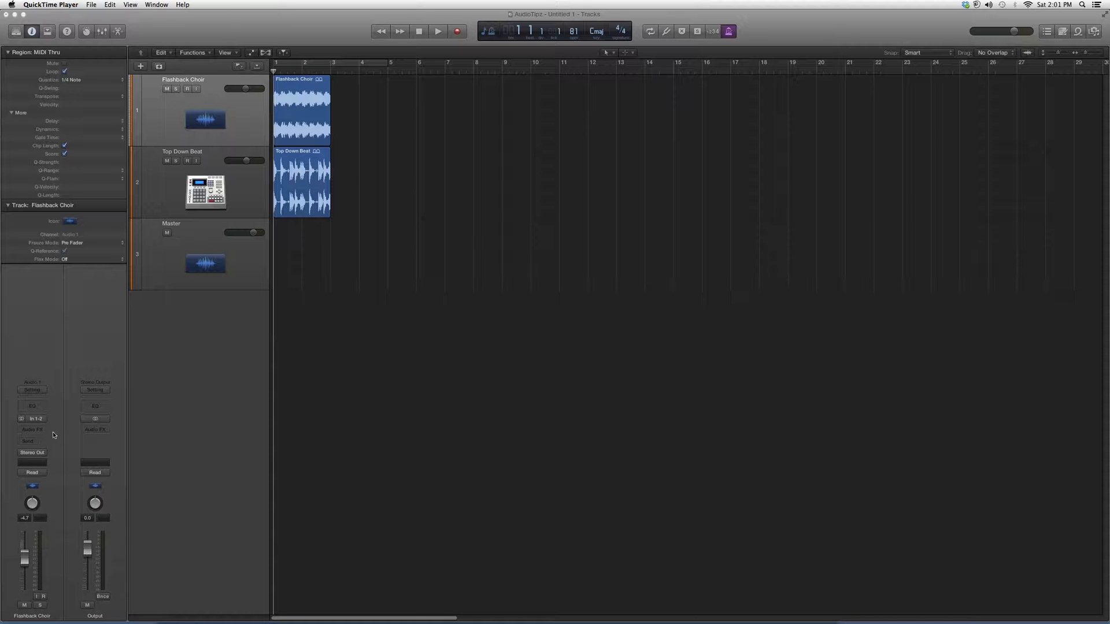
Show the insert-effect menu from the Audio FX slot on Flashback Choir.
click(32, 430)
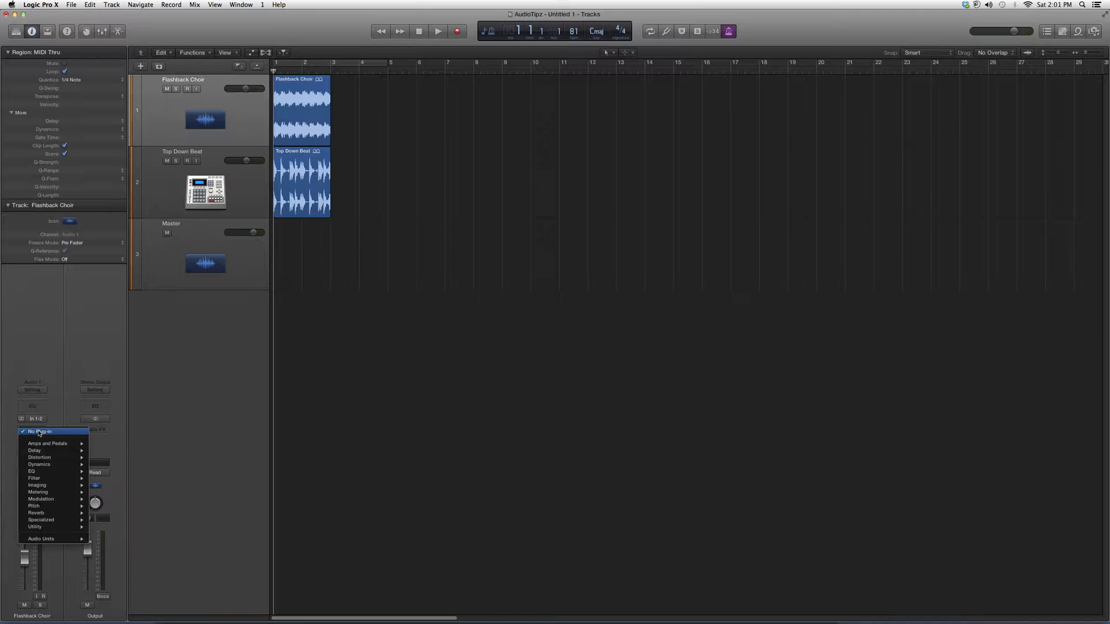
mouse_move(44, 527)
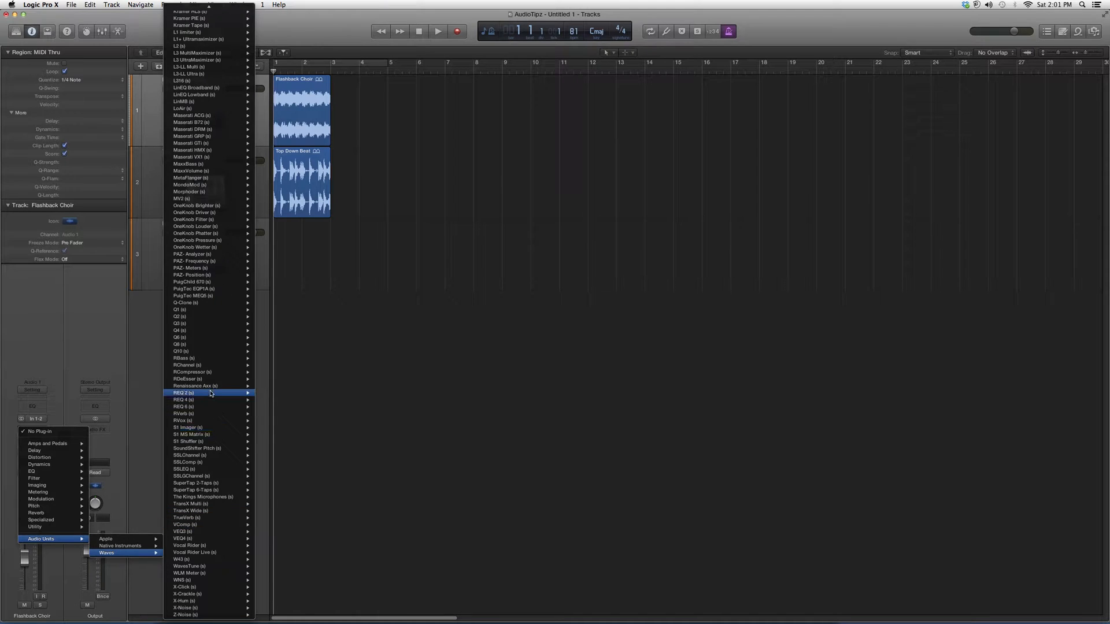
mouse_move(197, 433)
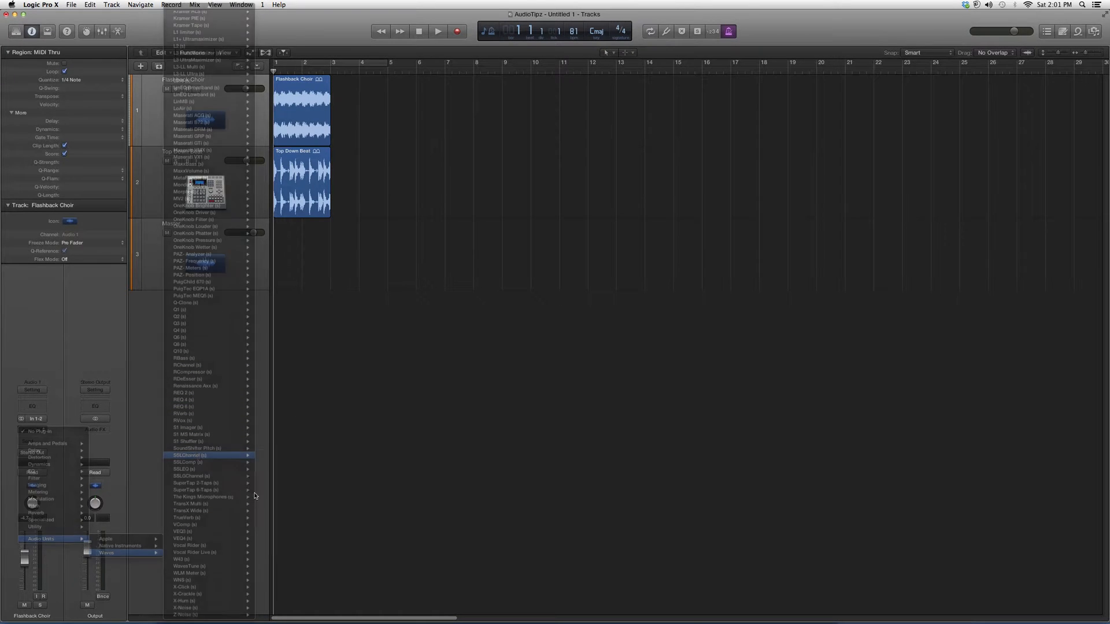
Insert Waves SSLChannel (s) on Flashback Choir and nudge its window rightward.
click(188, 454)
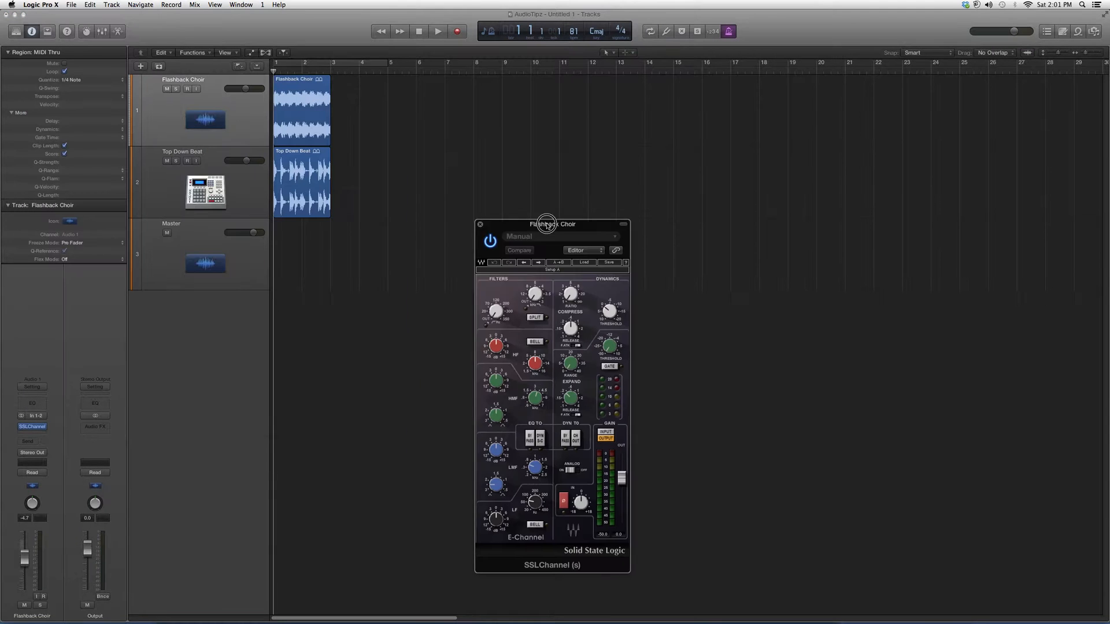
drag(547, 223, 599, 234)
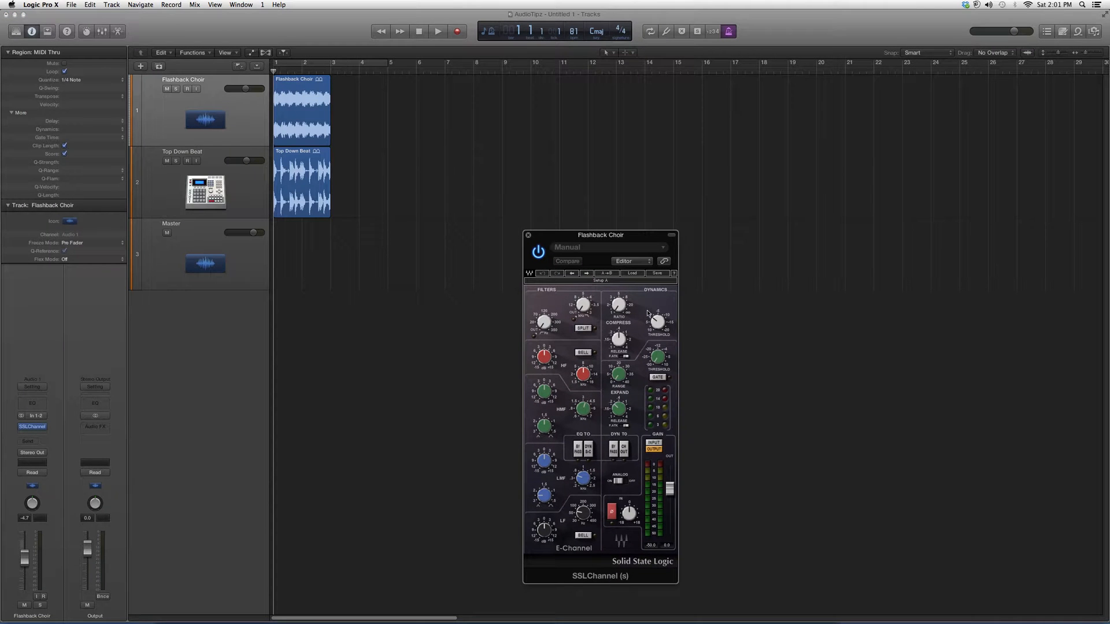
mouse_move(632, 314)
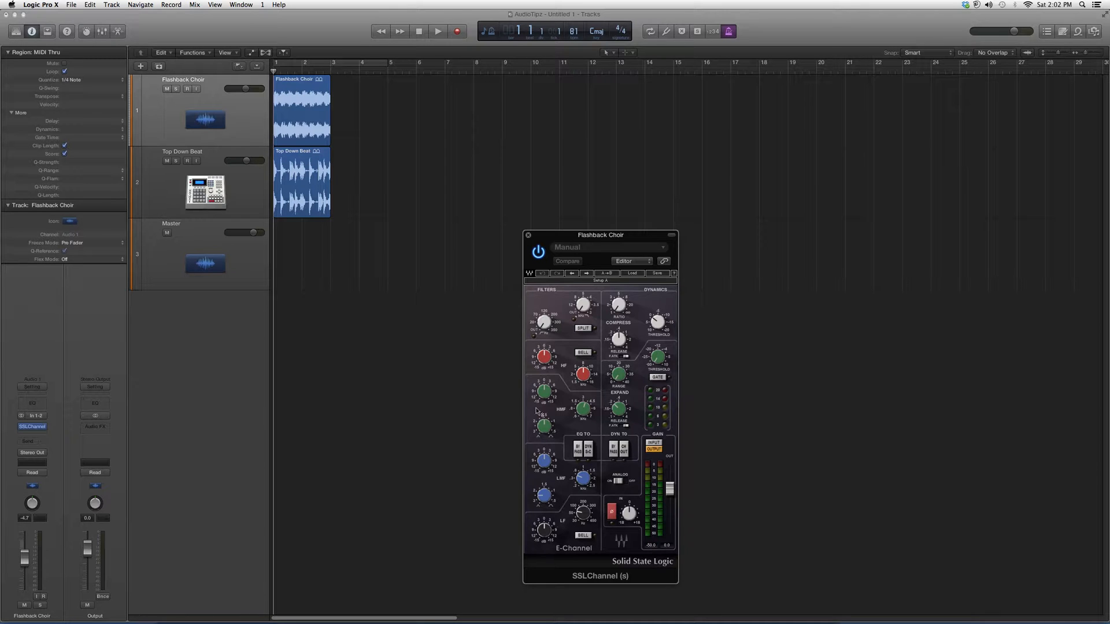
mouse_move(557, 311)
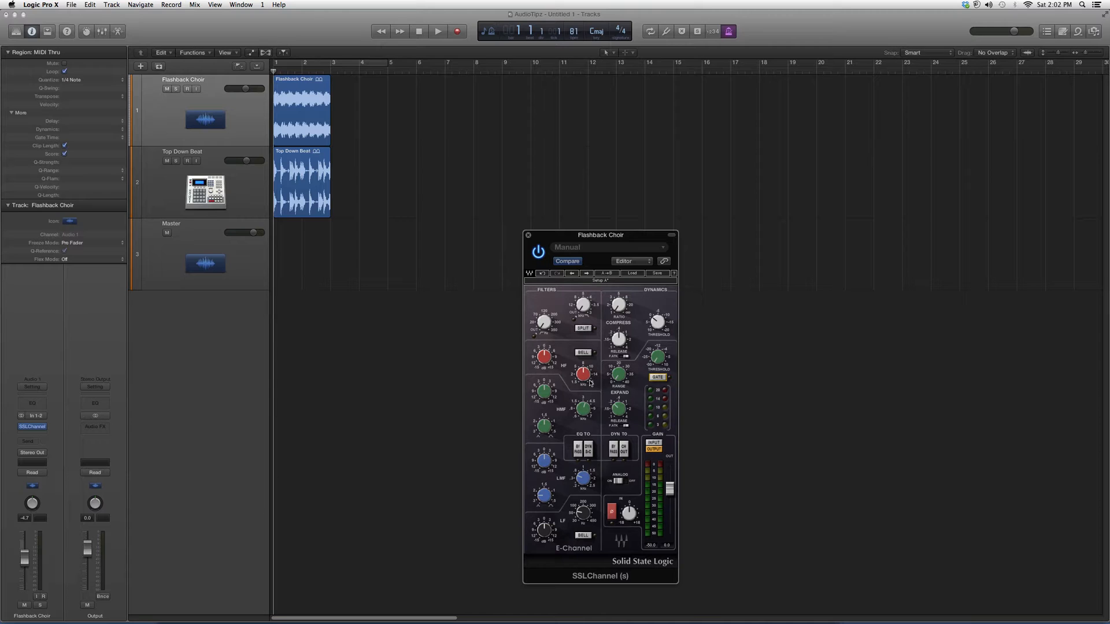
mouse_move(616, 461)
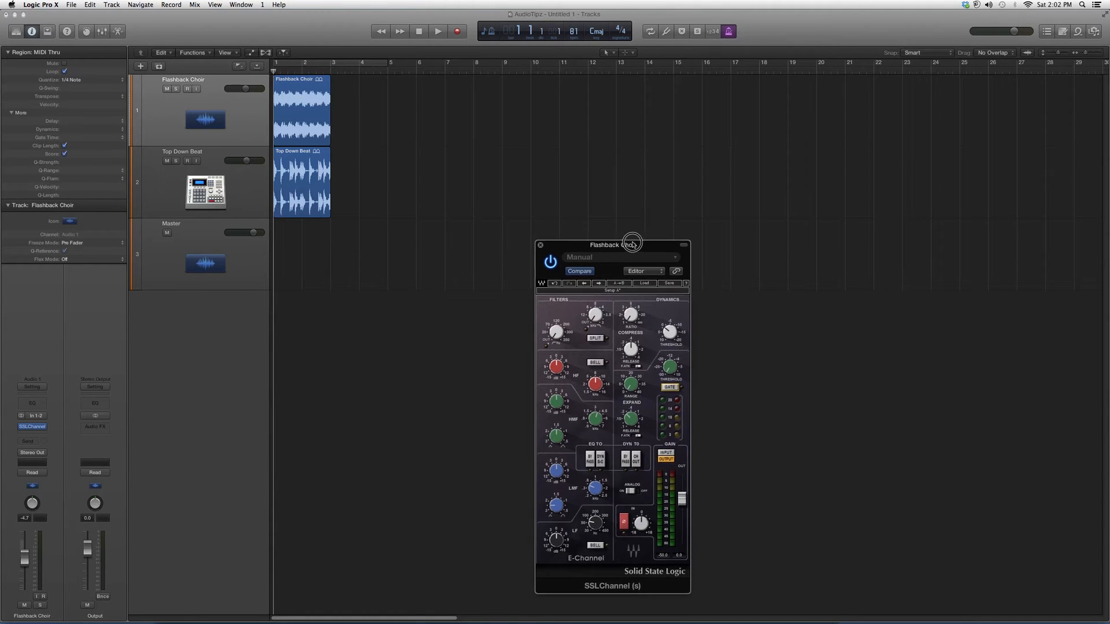
drag(631, 245, 626, 241)
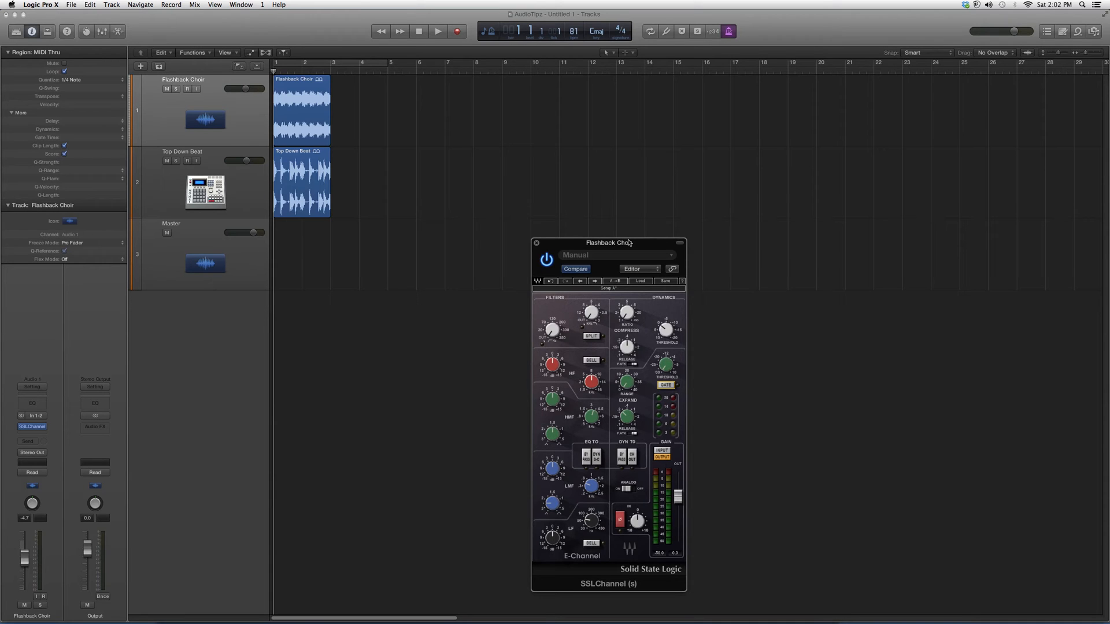
mouse_move(616, 250)
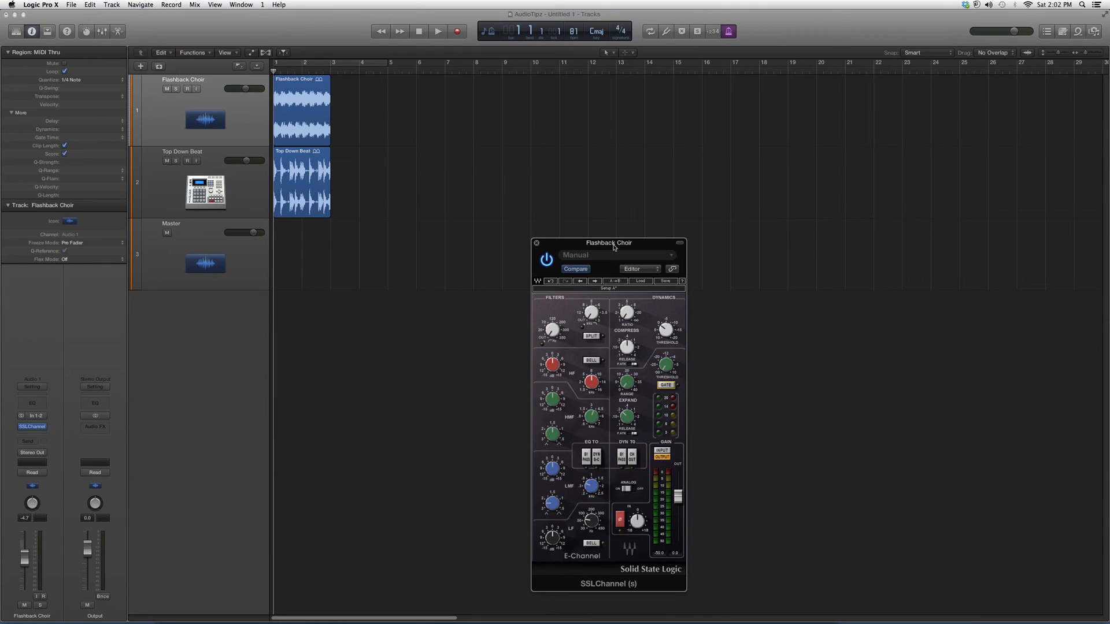
mouse_move(600, 234)
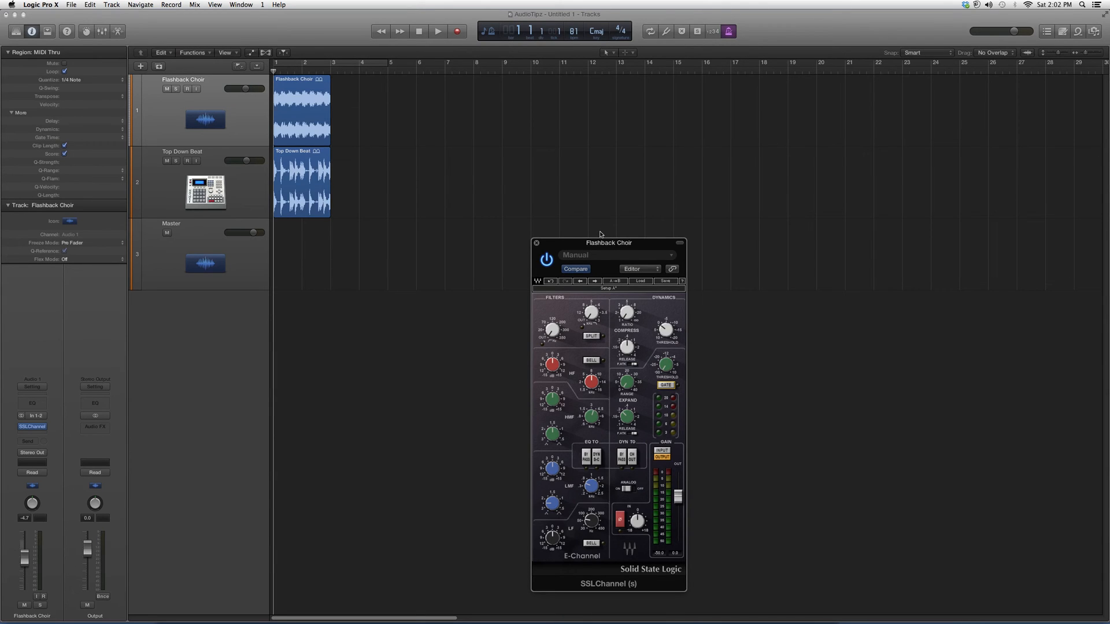
mouse_move(607, 207)
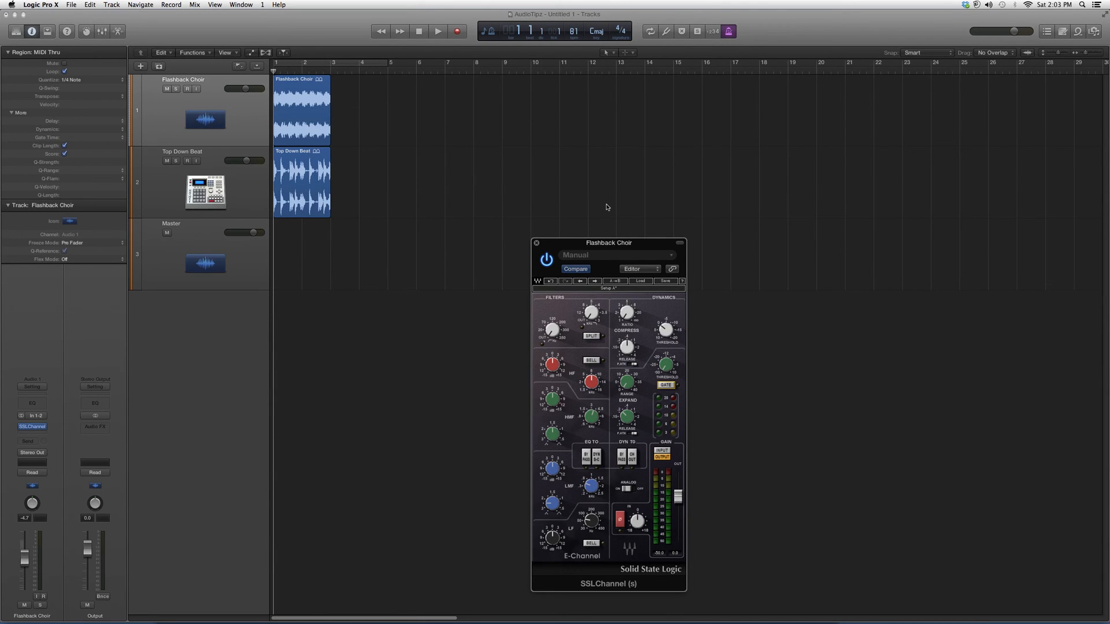